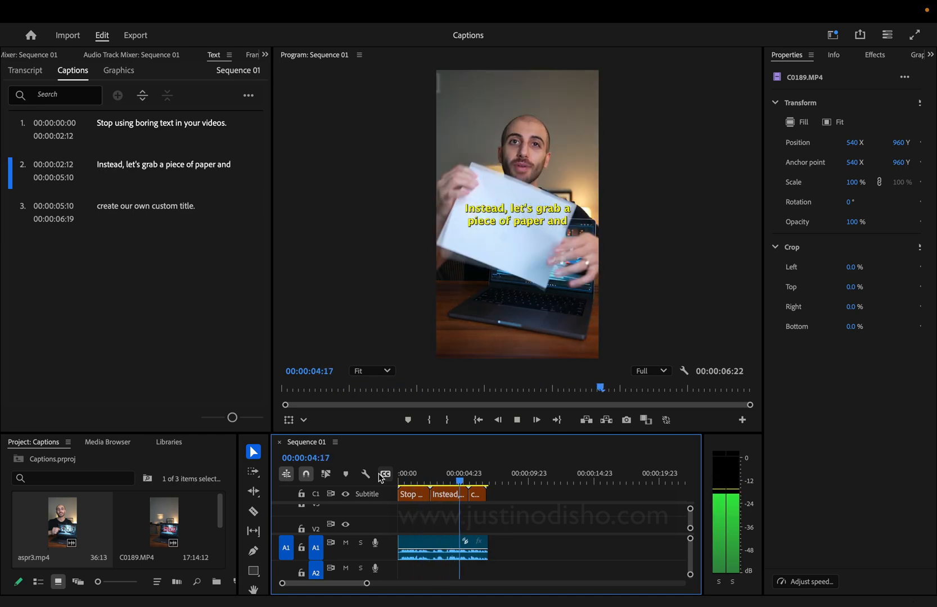
Step: Show Sequence 01 with the aspr3.mp4 clip's Effect Controls visible
click(552, 11)
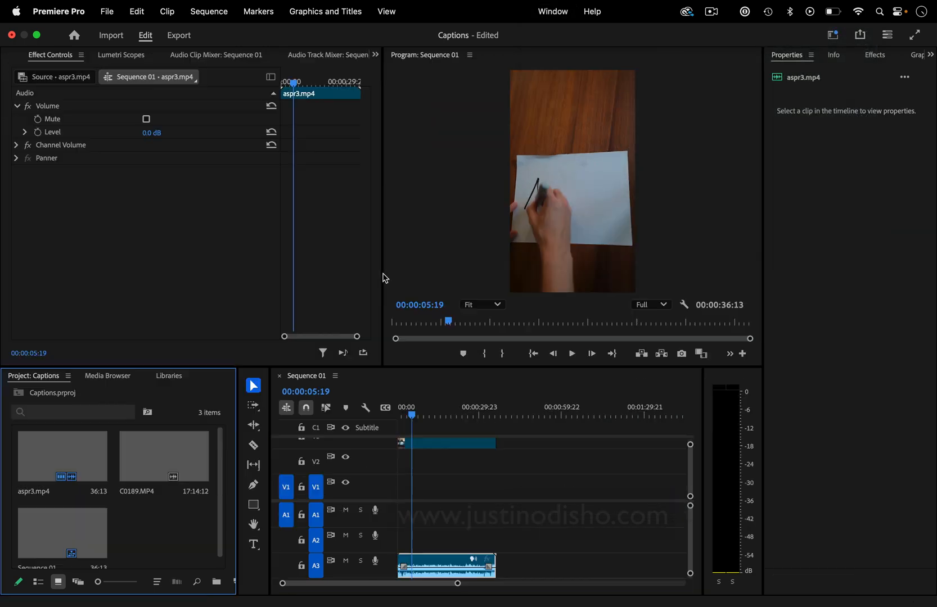
Step: Reveal the Text panel's Transcript view for Sequence 01 from the hidden-panels list
click(375, 54)
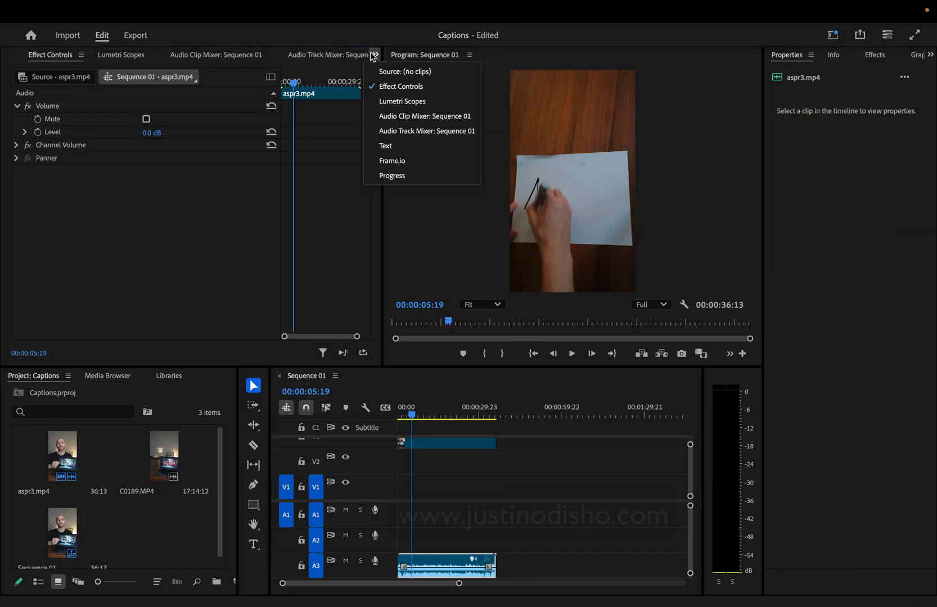
click(385, 146)
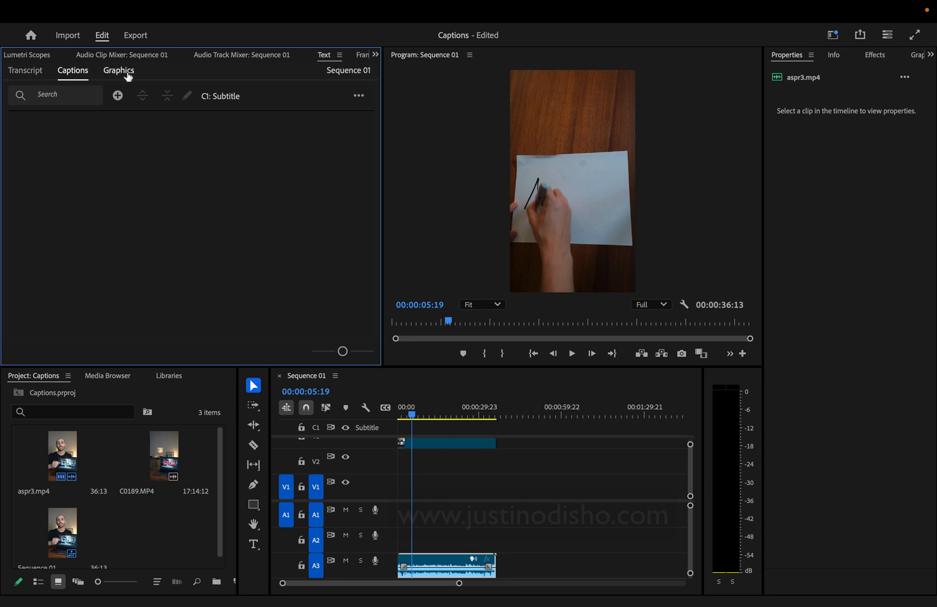
click(551, 11)
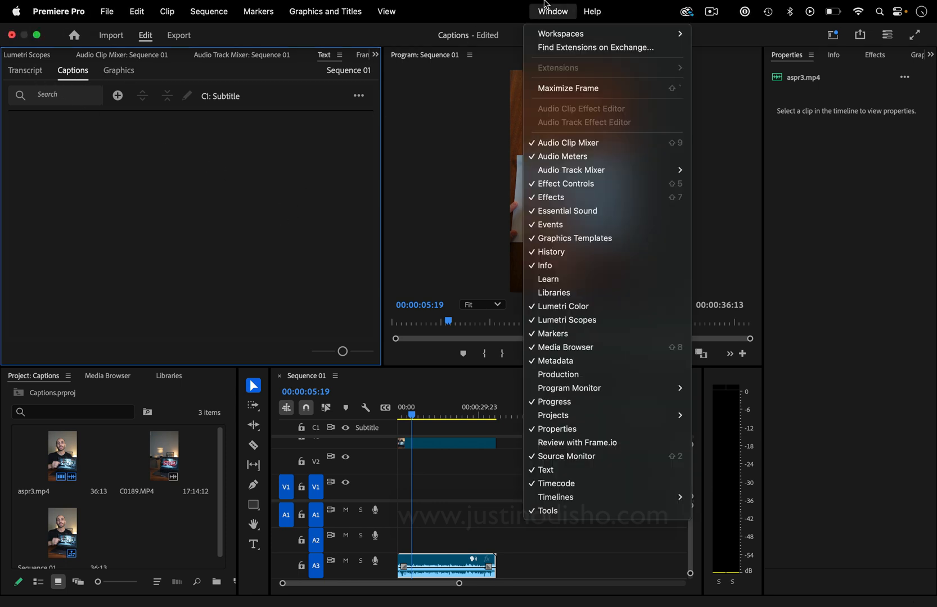
mouse_move(545, 470)
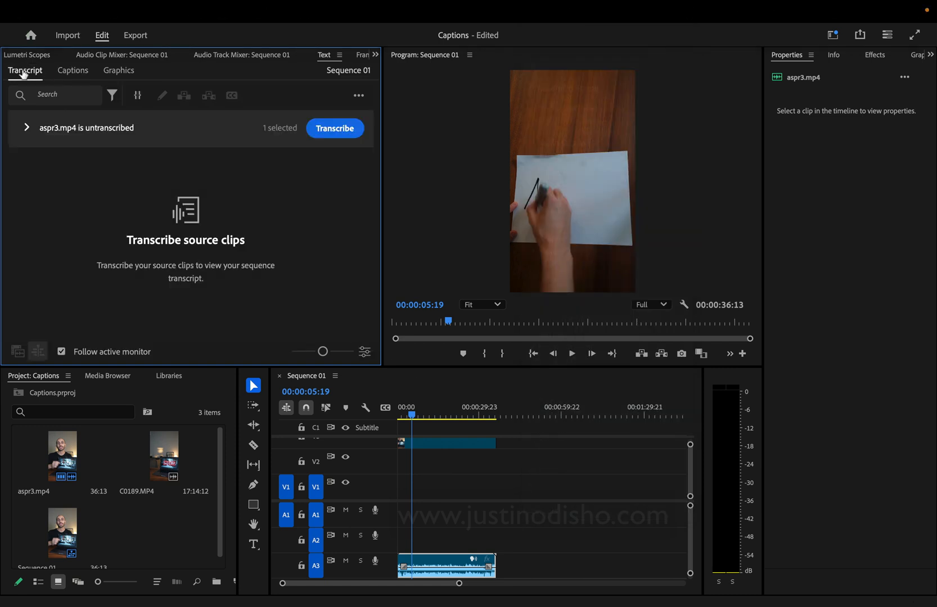
Step: Transcribe aspr3.mp4 into two Speaker 1 passages and review the transcript filter options
click(335, 127)
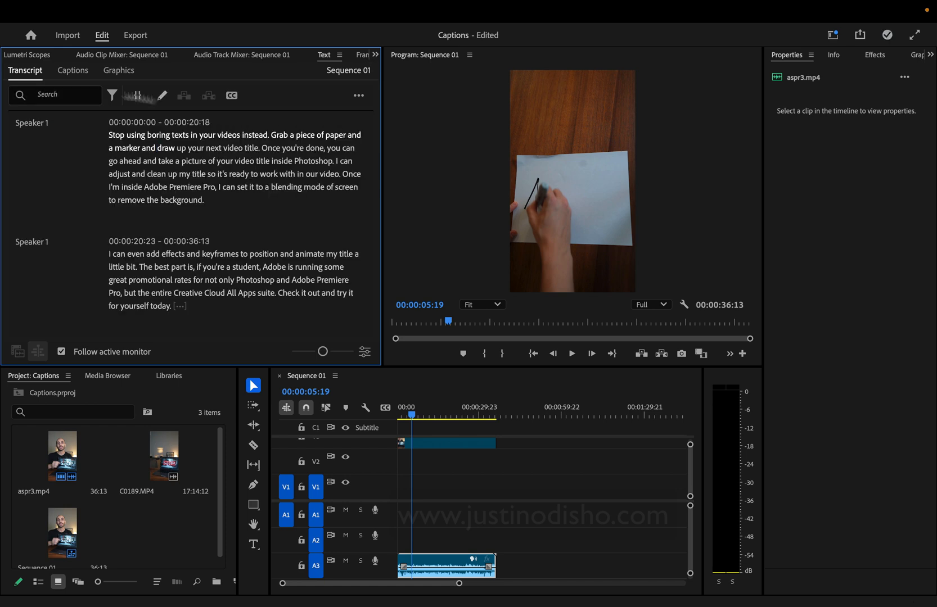
double_click(178, 135)
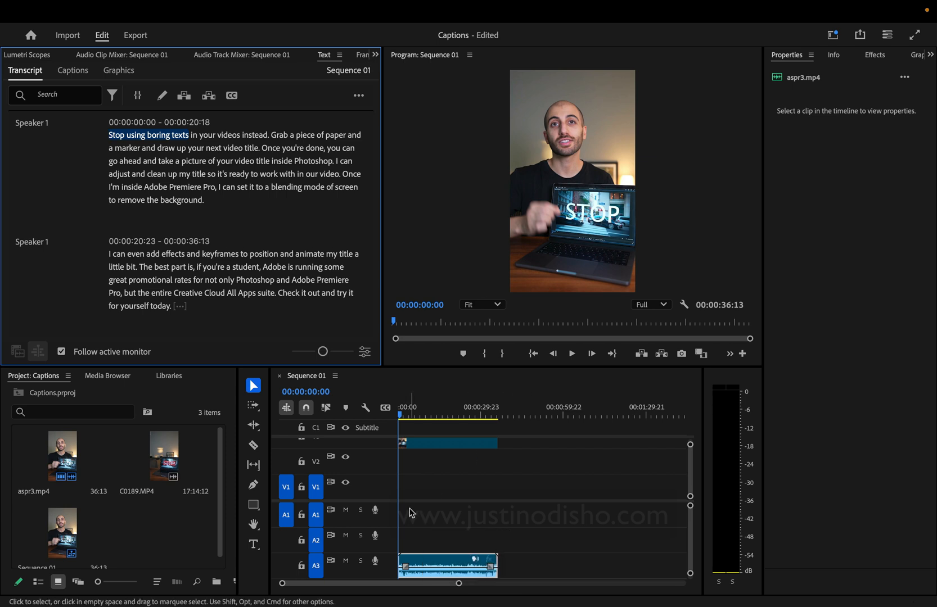
mouse_move(149, 110)
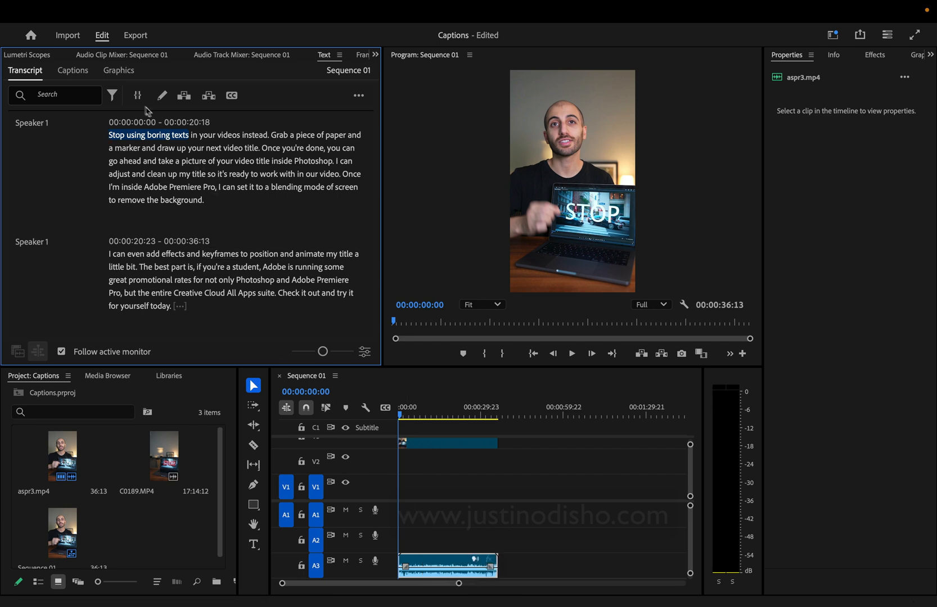
click(112, 95)
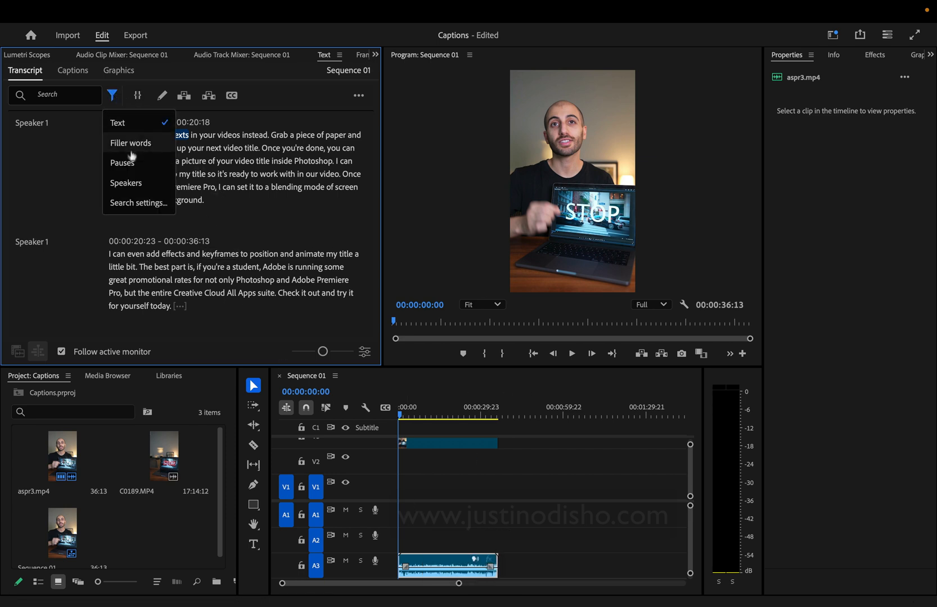
click(130, 143)
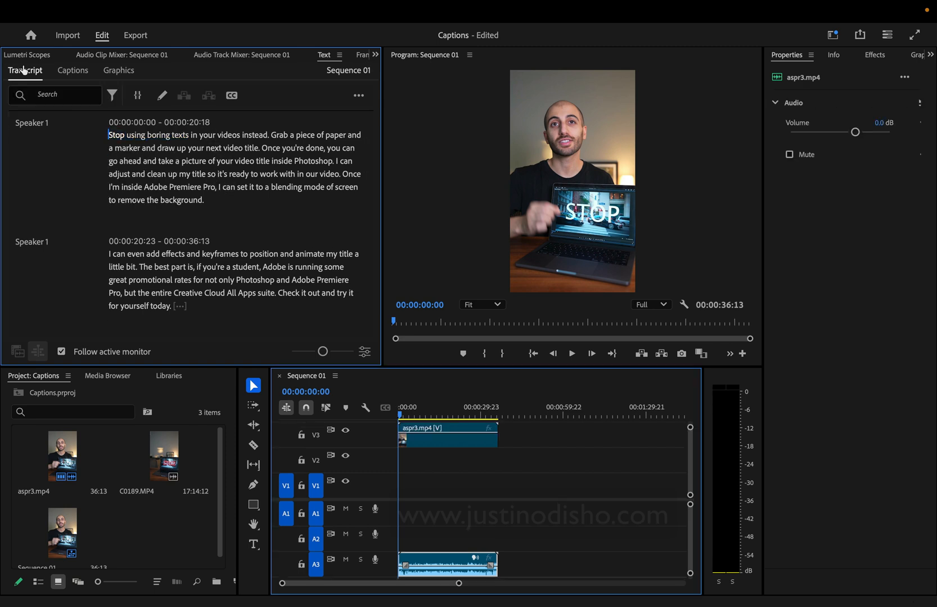
Step: Start Create captions from transcript and expand its Captioning Preferences (Subtitle, 42 chars, 3 s, double lines)
click(72, 70)
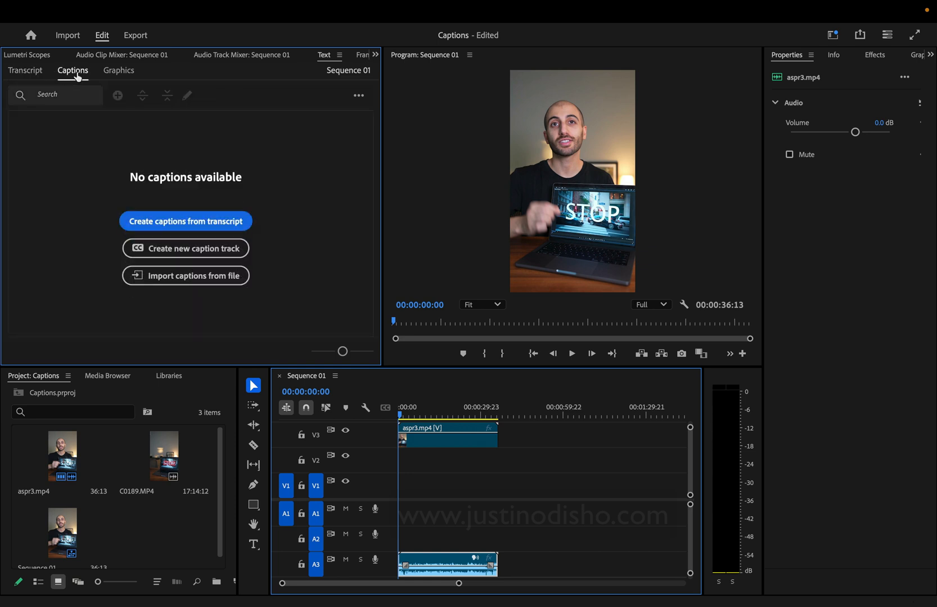
click(185, 221)
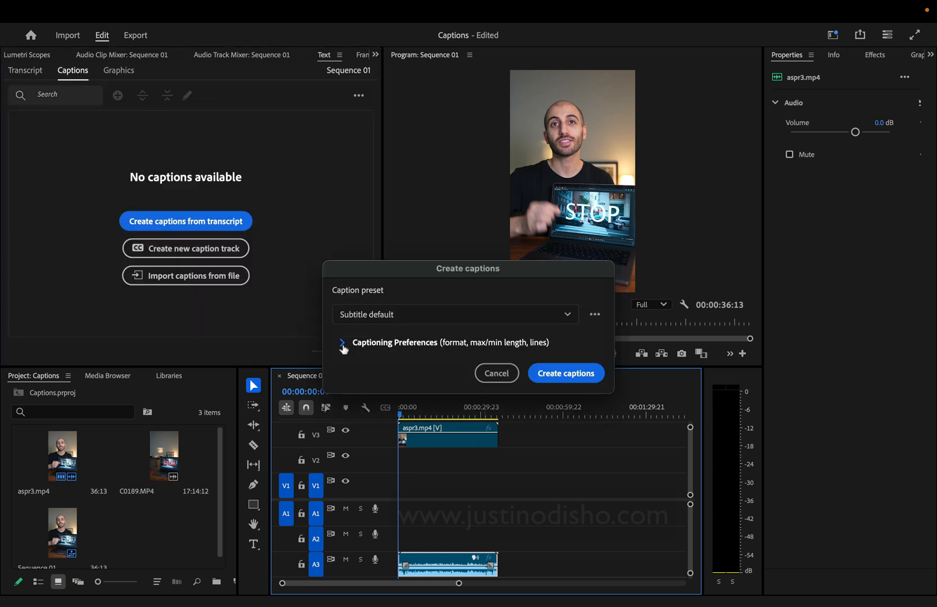
click(343, 343)
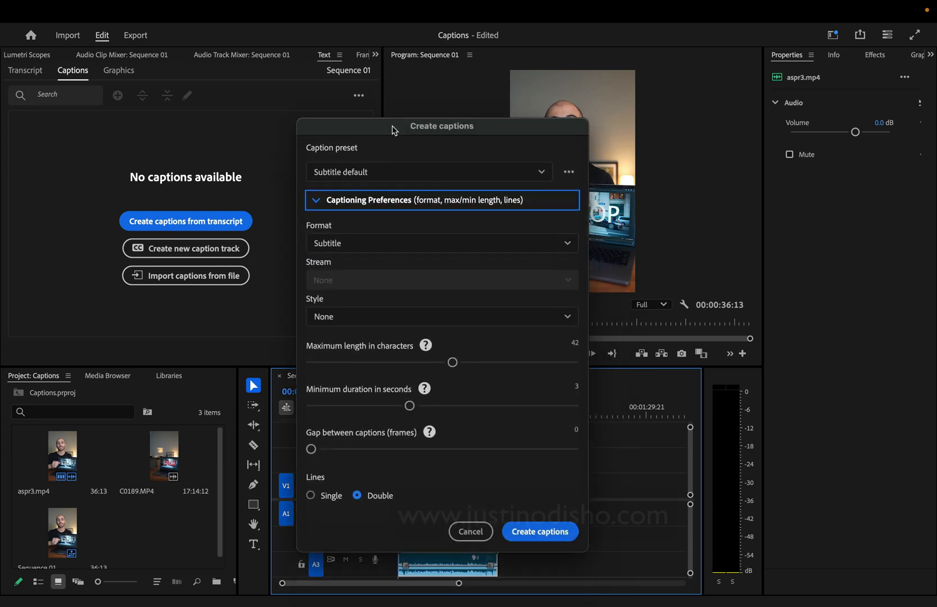
mouse_move(394, 404)
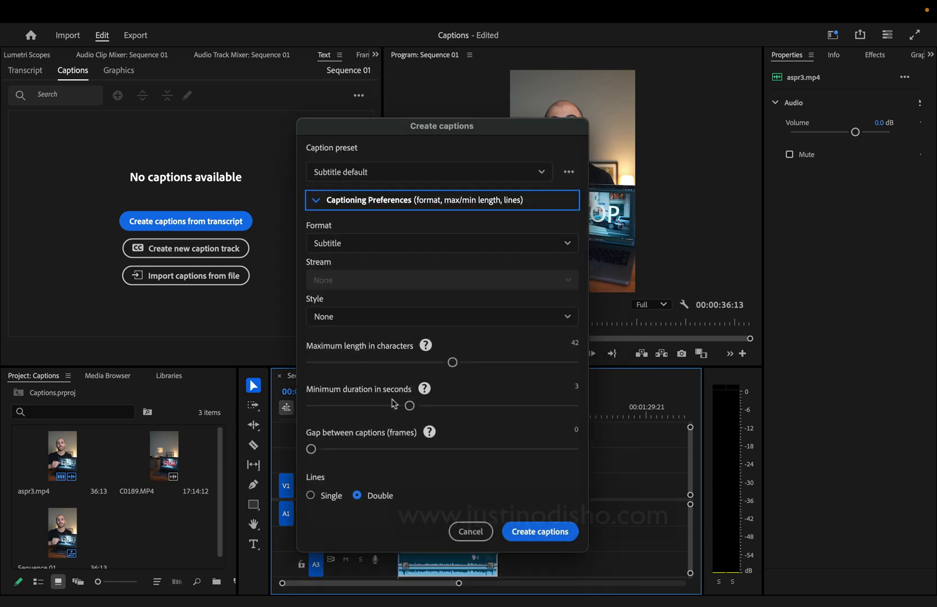
mouse_move(411, 405)
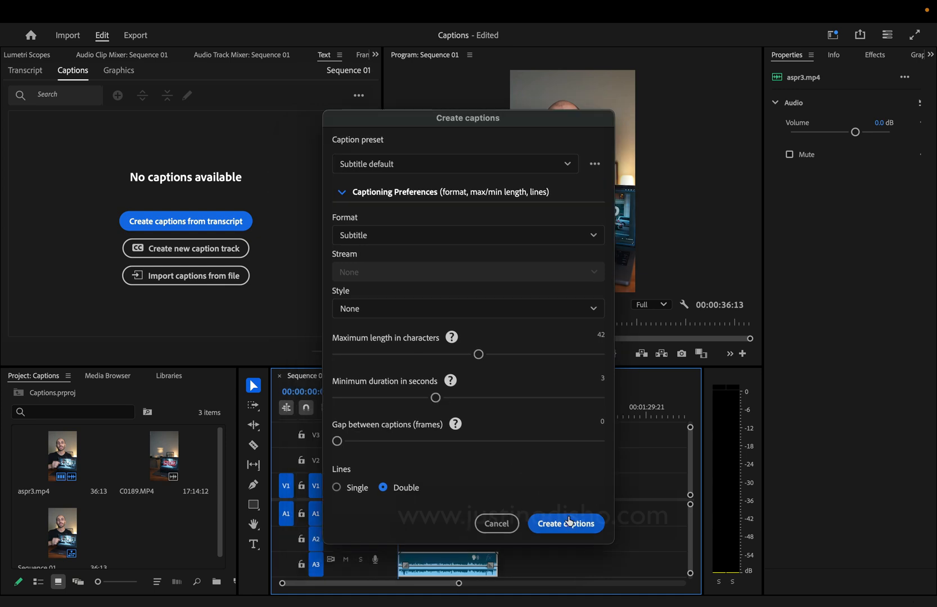
Step: Generate the 13-caption subtitle track and move the playhead to about 10 seconds
click(565, 523)
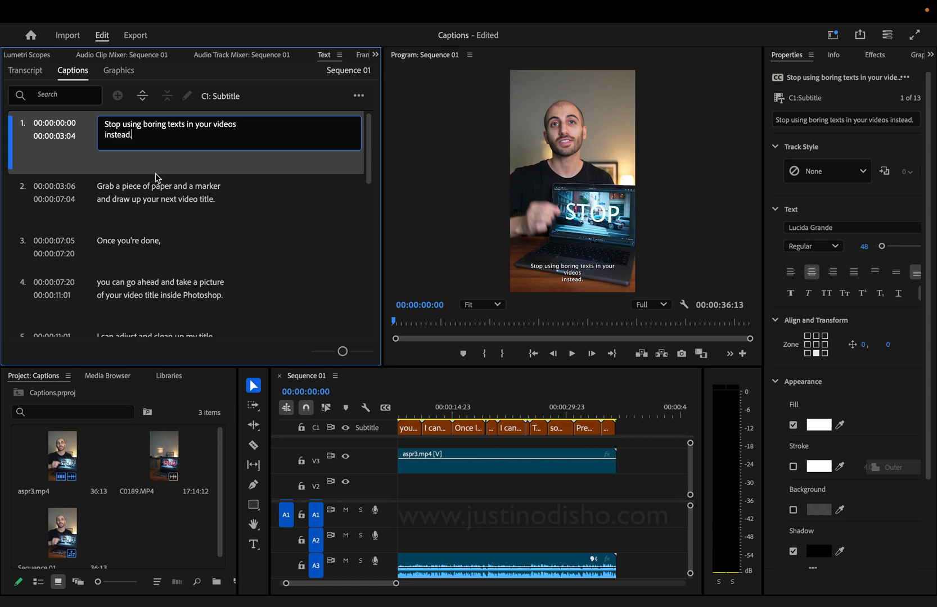
mouse_move(424, 432)
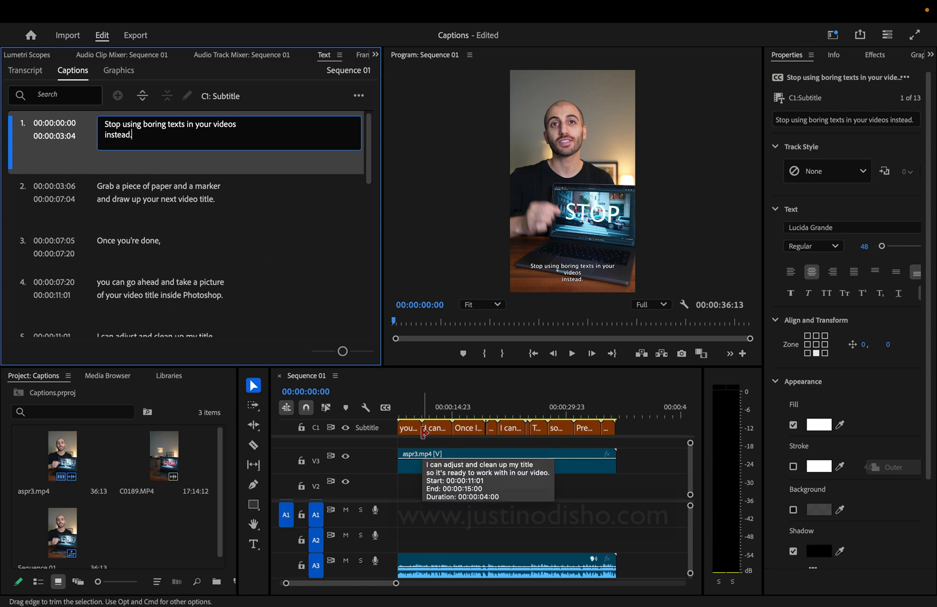
click(418, 415)
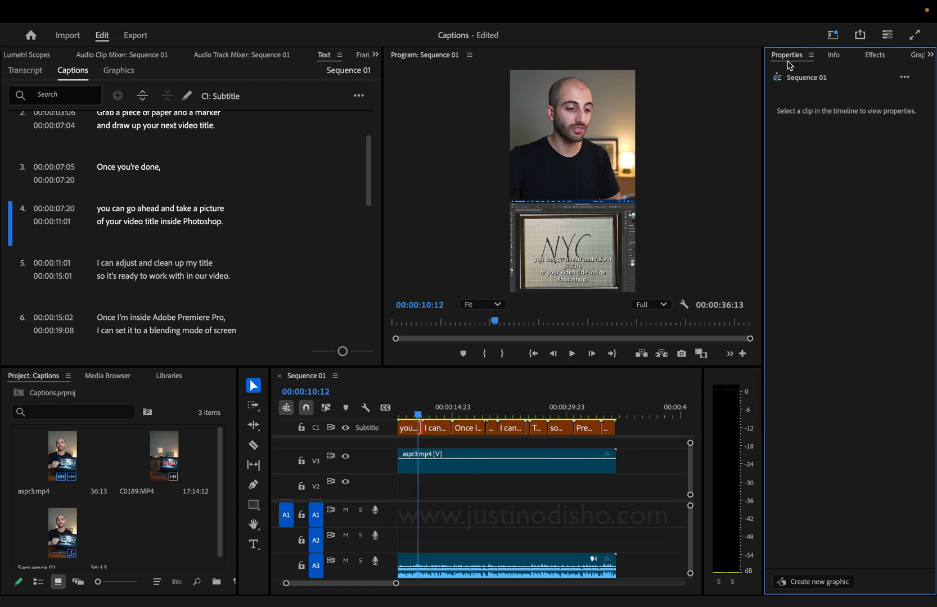
mouse_move(563, 267)
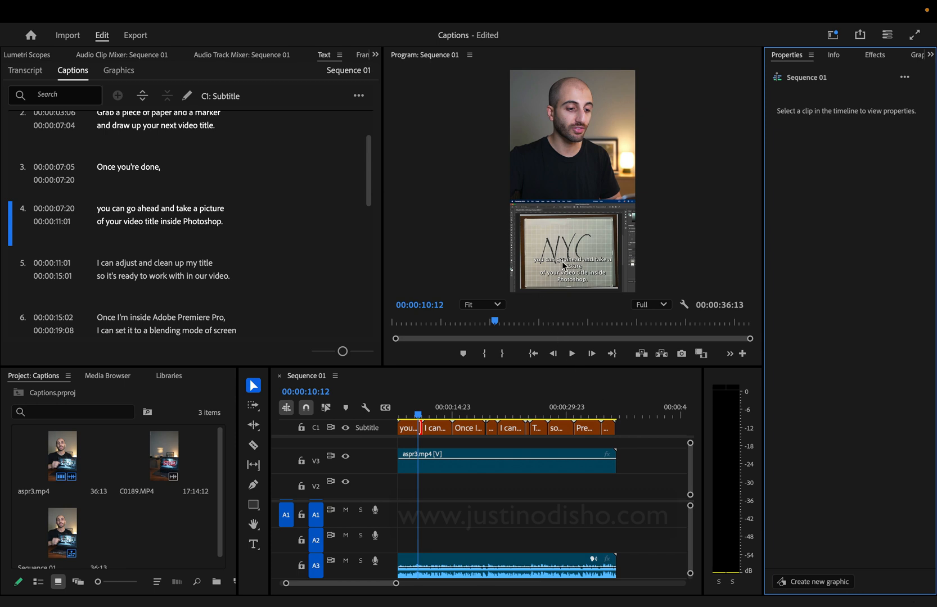
Step: Select all captions, set font size 65 and yellow fill, then review a later caption
click(254, 544)
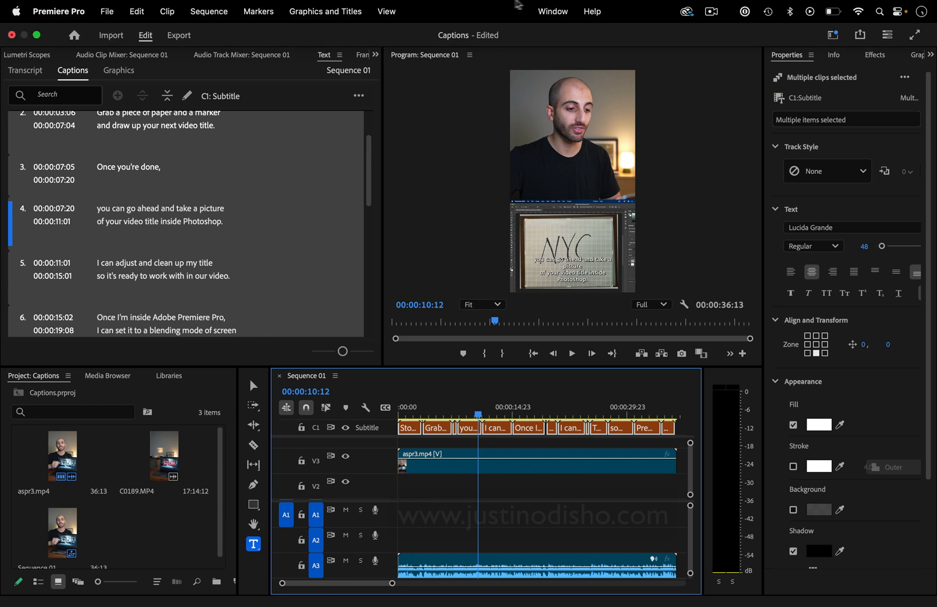
click(552, 11)
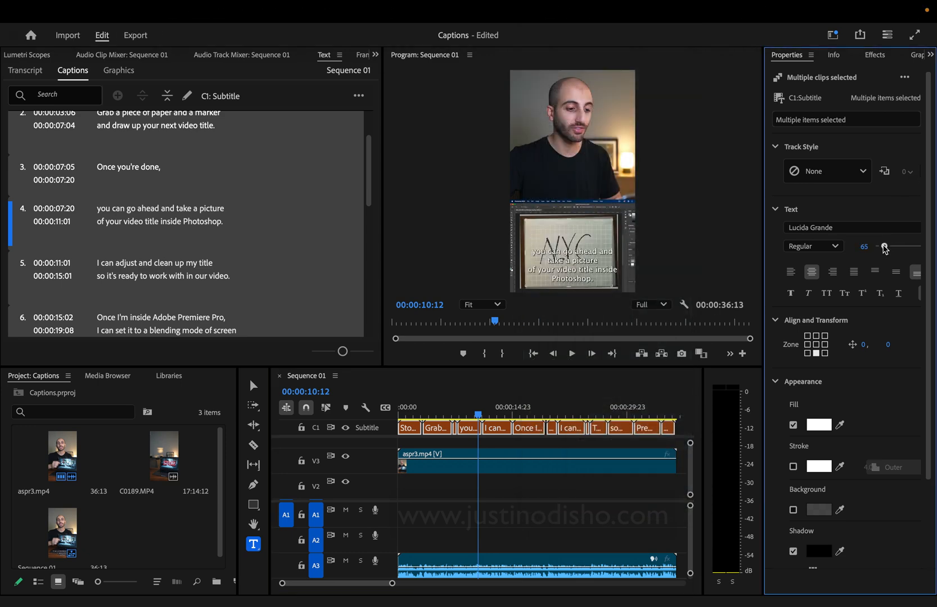
click(819, 425)
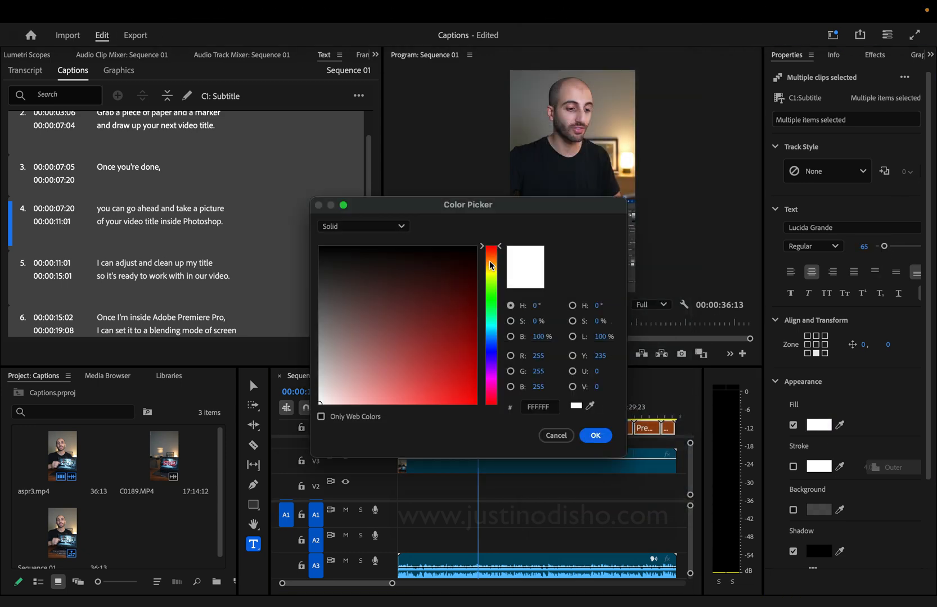
click(593, 435)
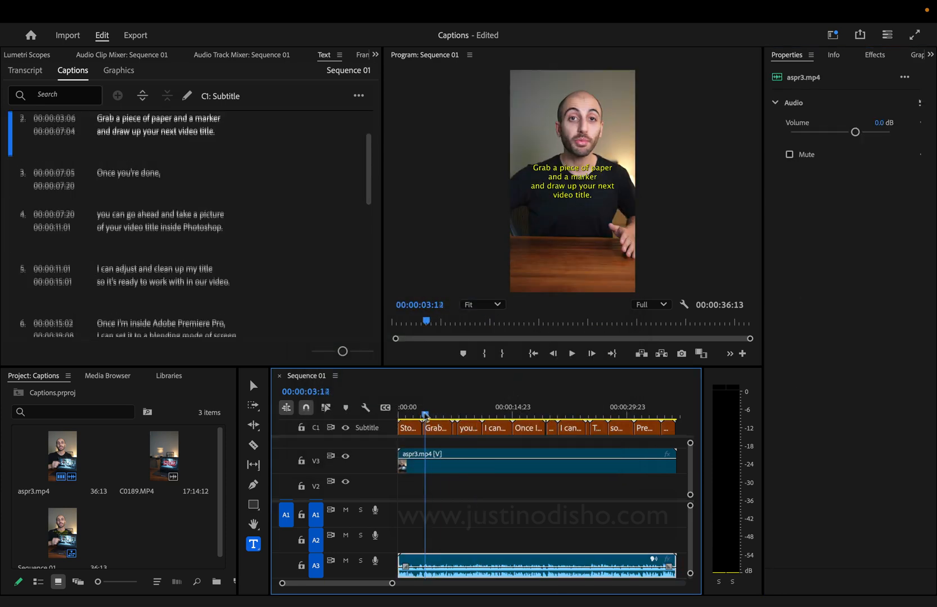
click(594, 415)
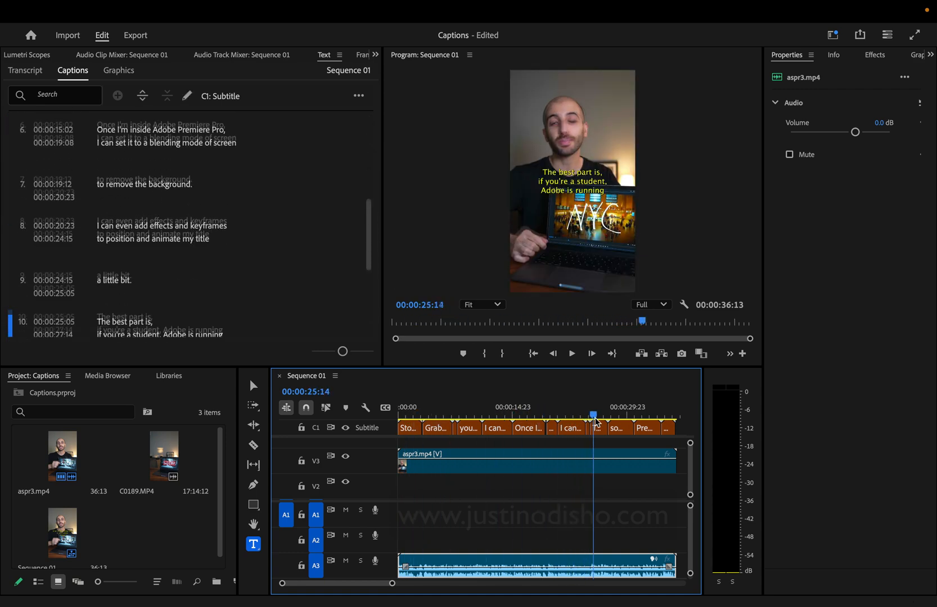